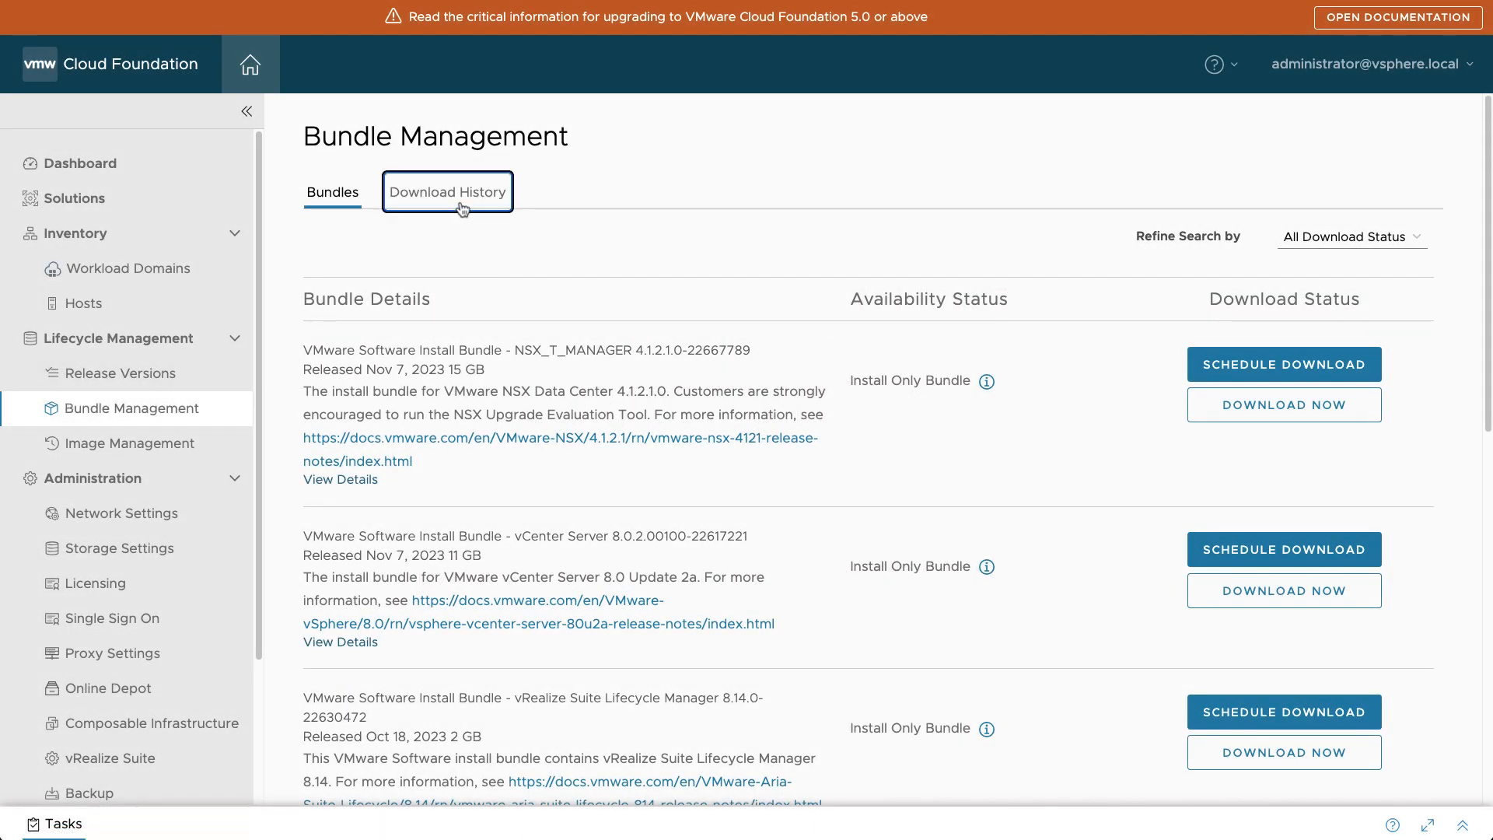
Scroll the bundle Download History, then go back to the Dashboard with two domains and seven hosts
left_click(448, 192)
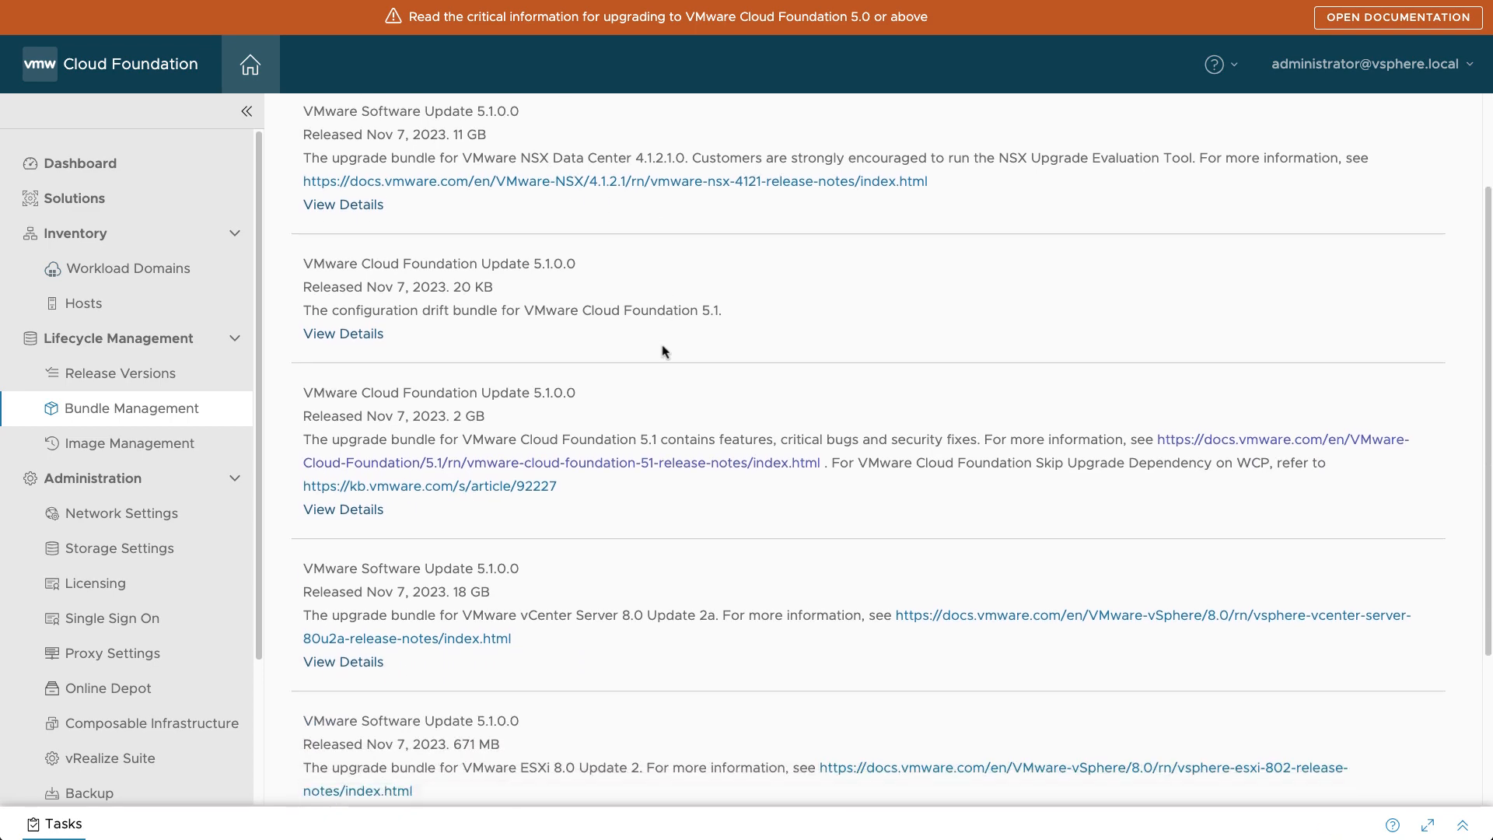
scroll("down", 3)
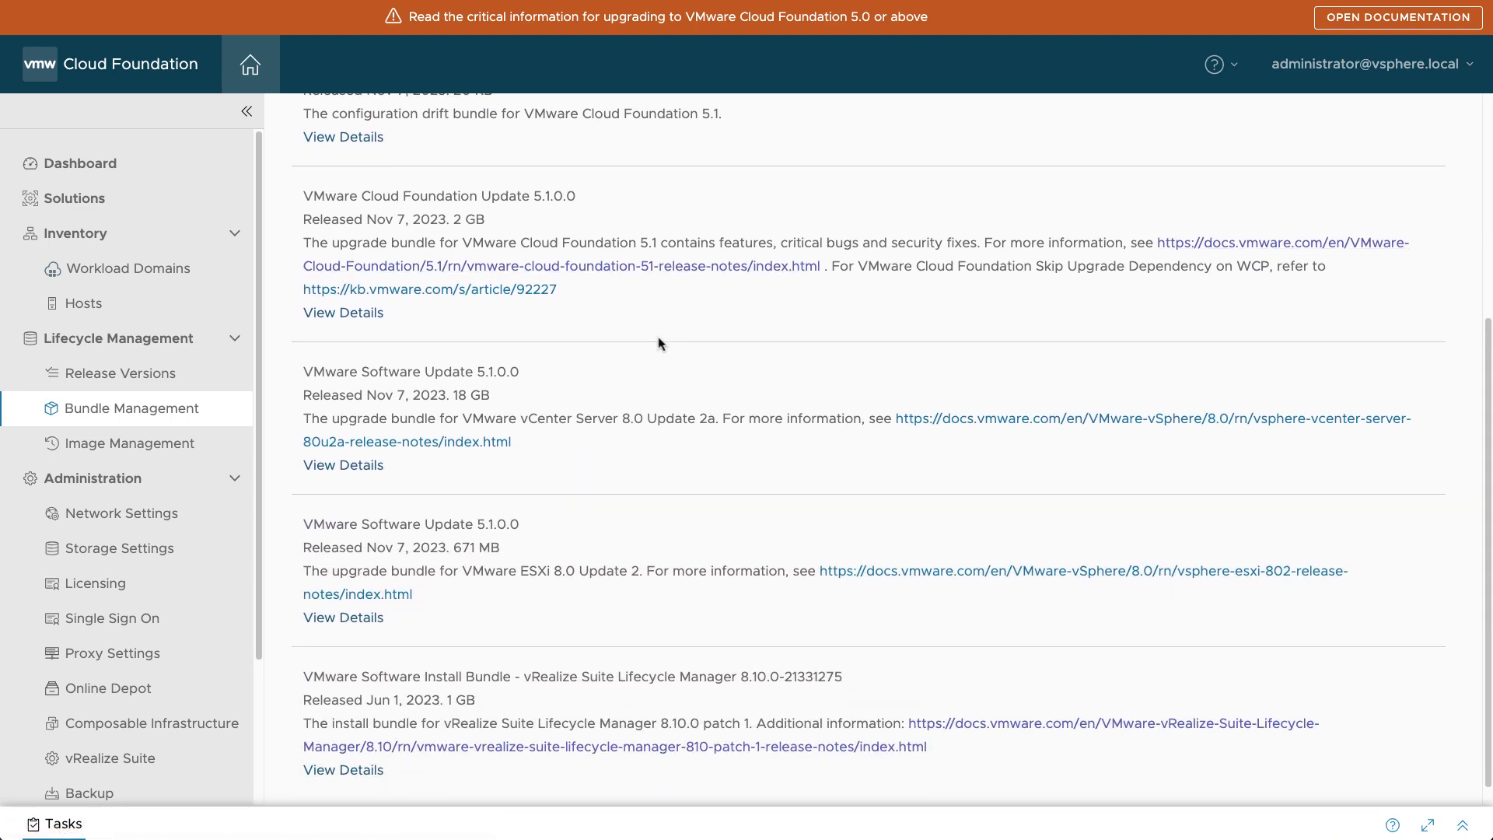
left_click(85, 163)
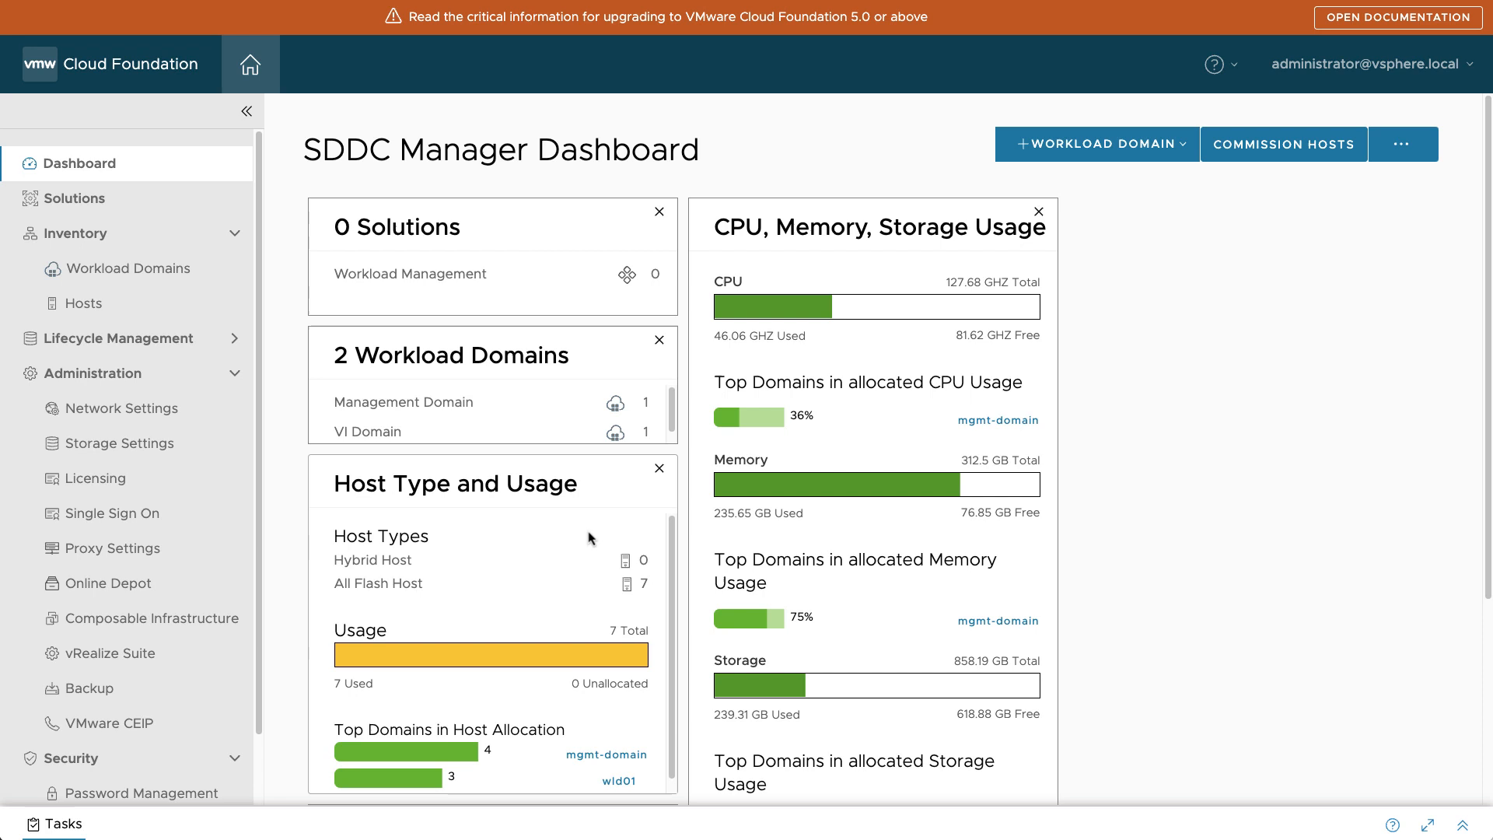
mouse_move(533, 545)
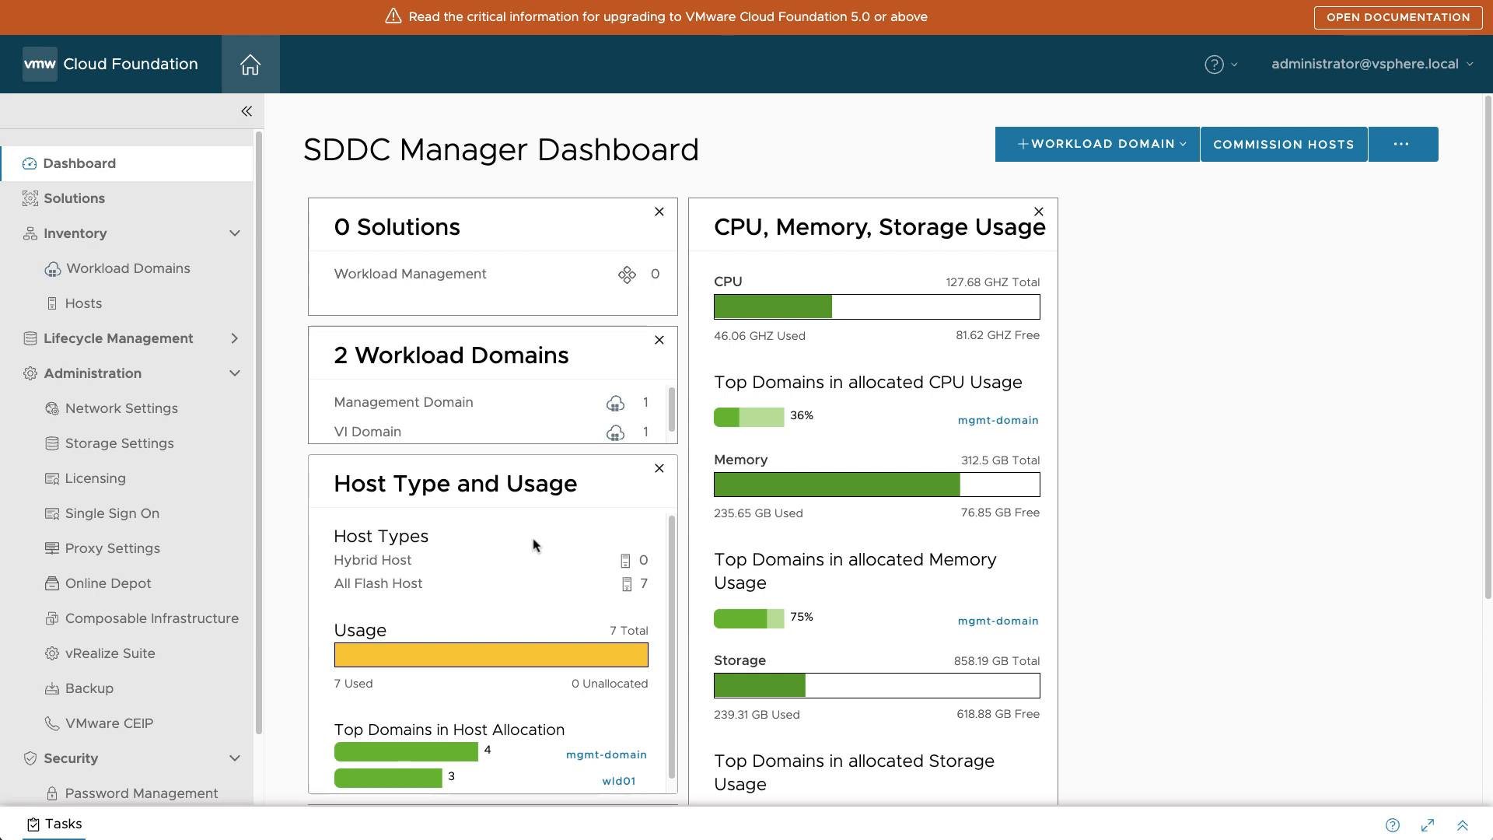
Open Administration > Online Depot to confirm the active Customer Connect depot, and expand Lifecycle Management
left_click(105, 583)
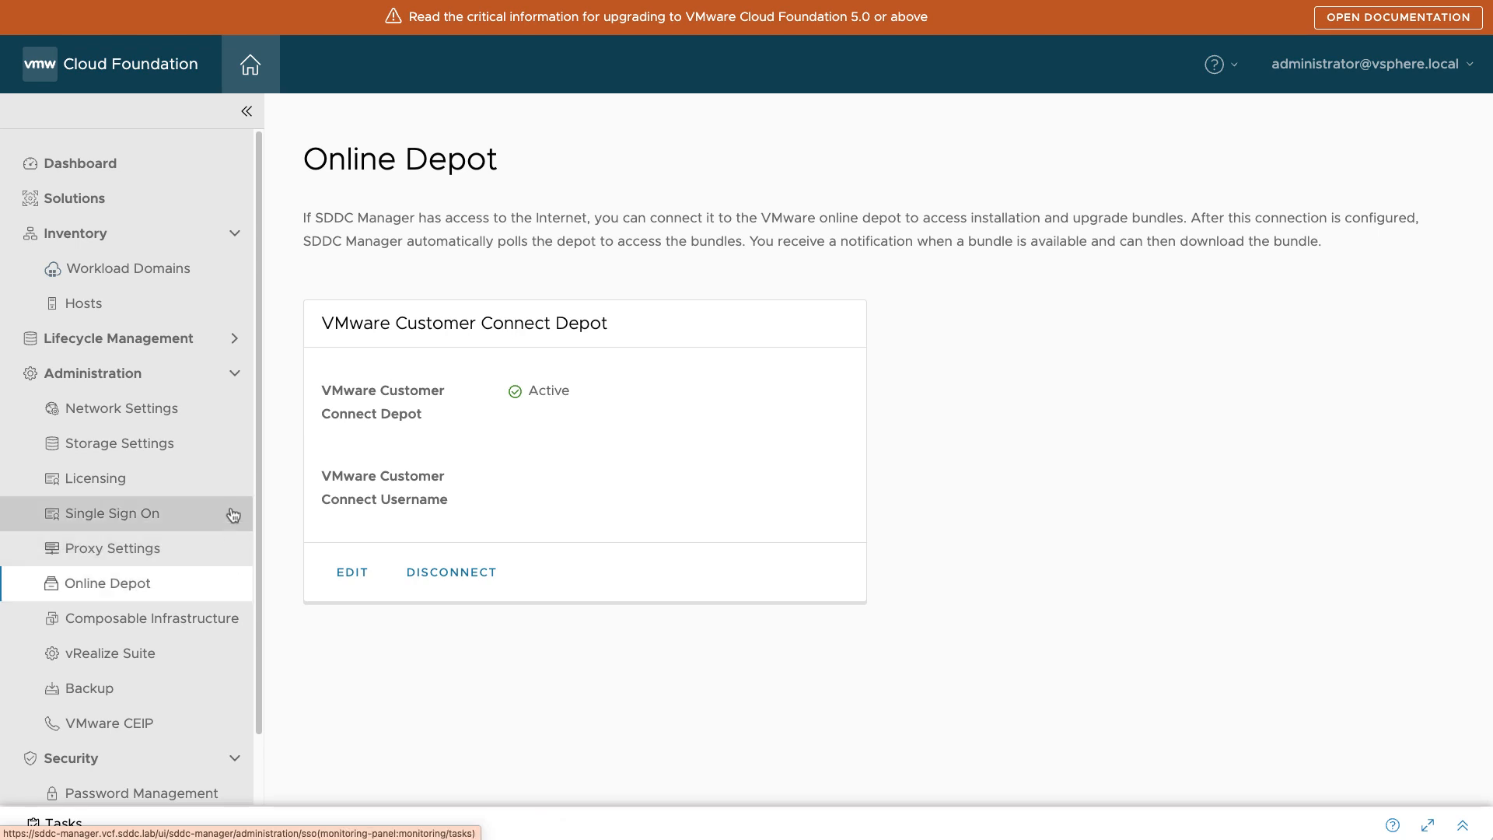
left_click(119, 338)
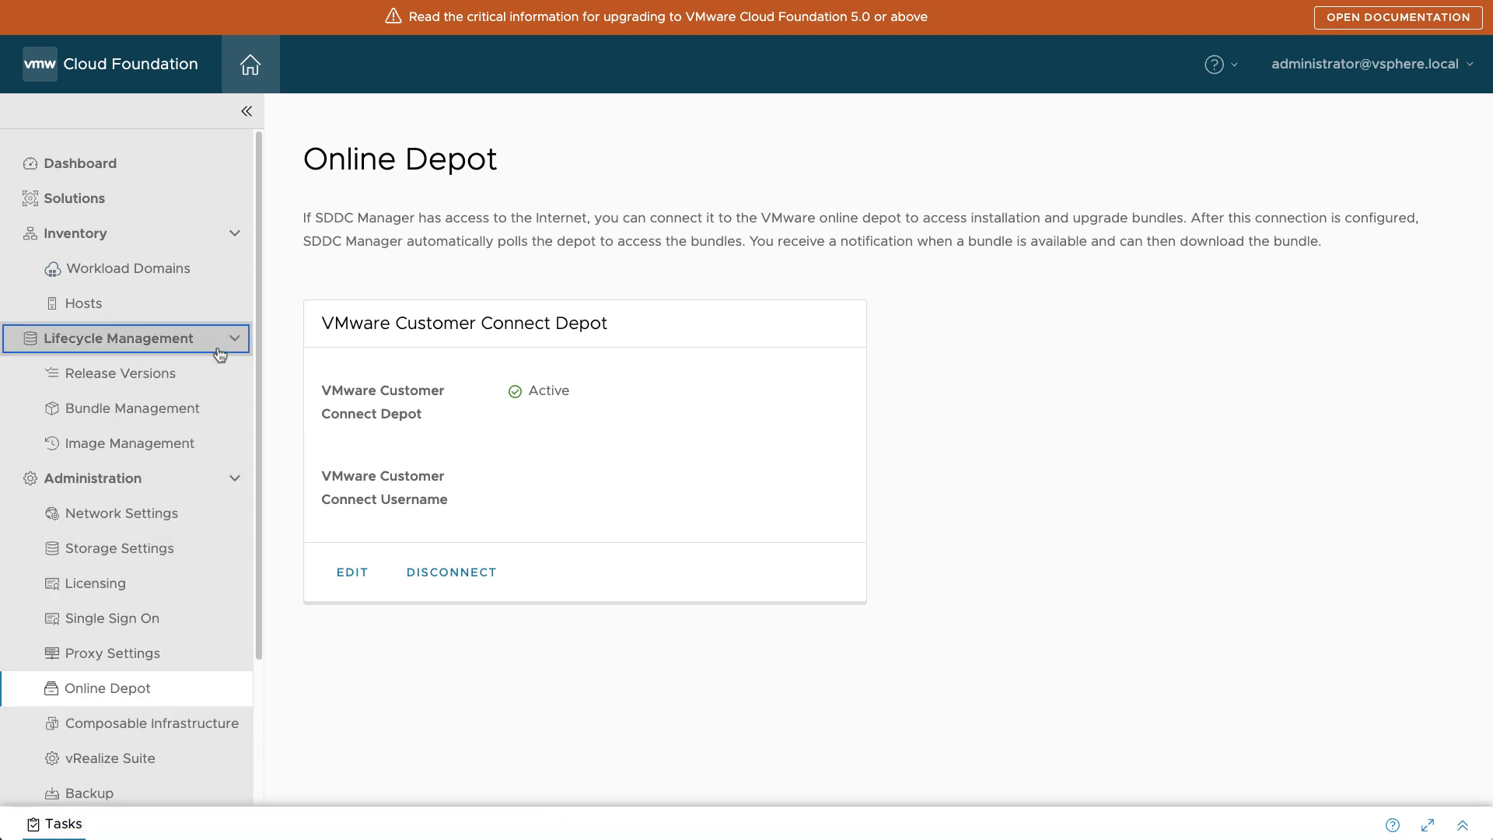
Scroll the Bundle Management list: Cloud Foundation 5.1.0.0 upgrade Available, others marked Future
left_click(134, 407)
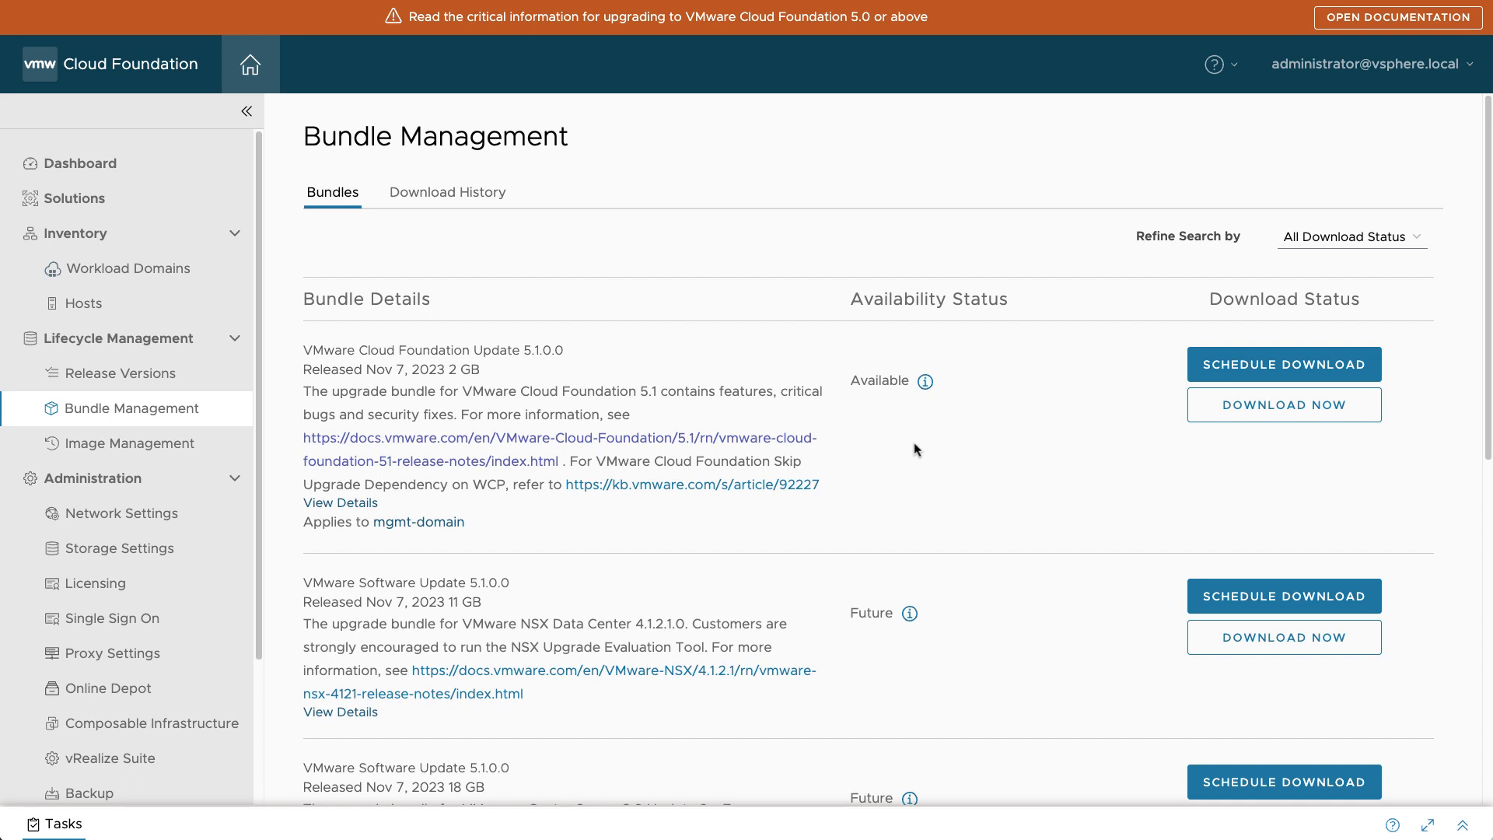
scroll("down", 3)
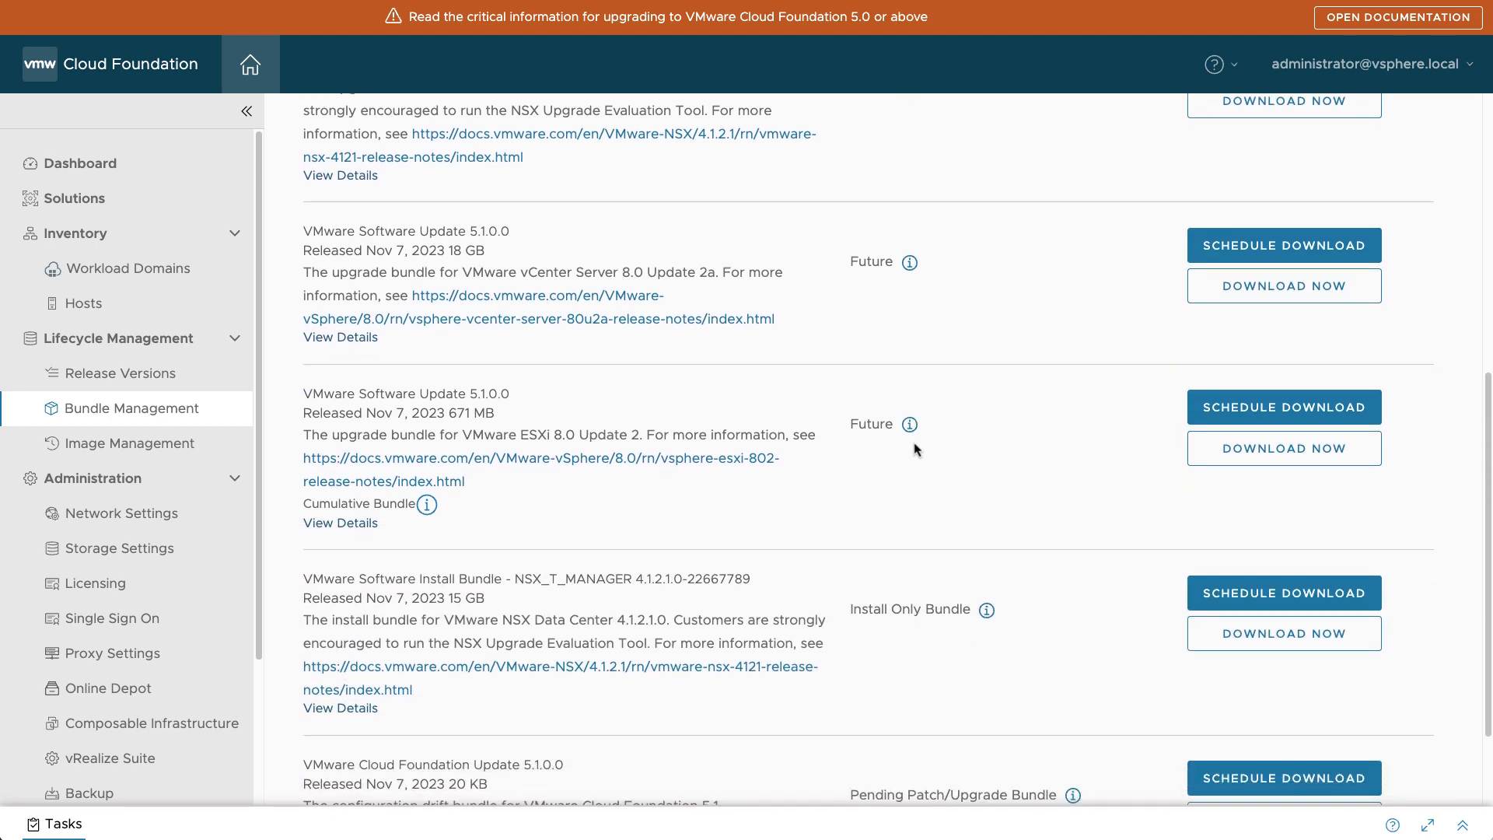
scroll("down", 3)
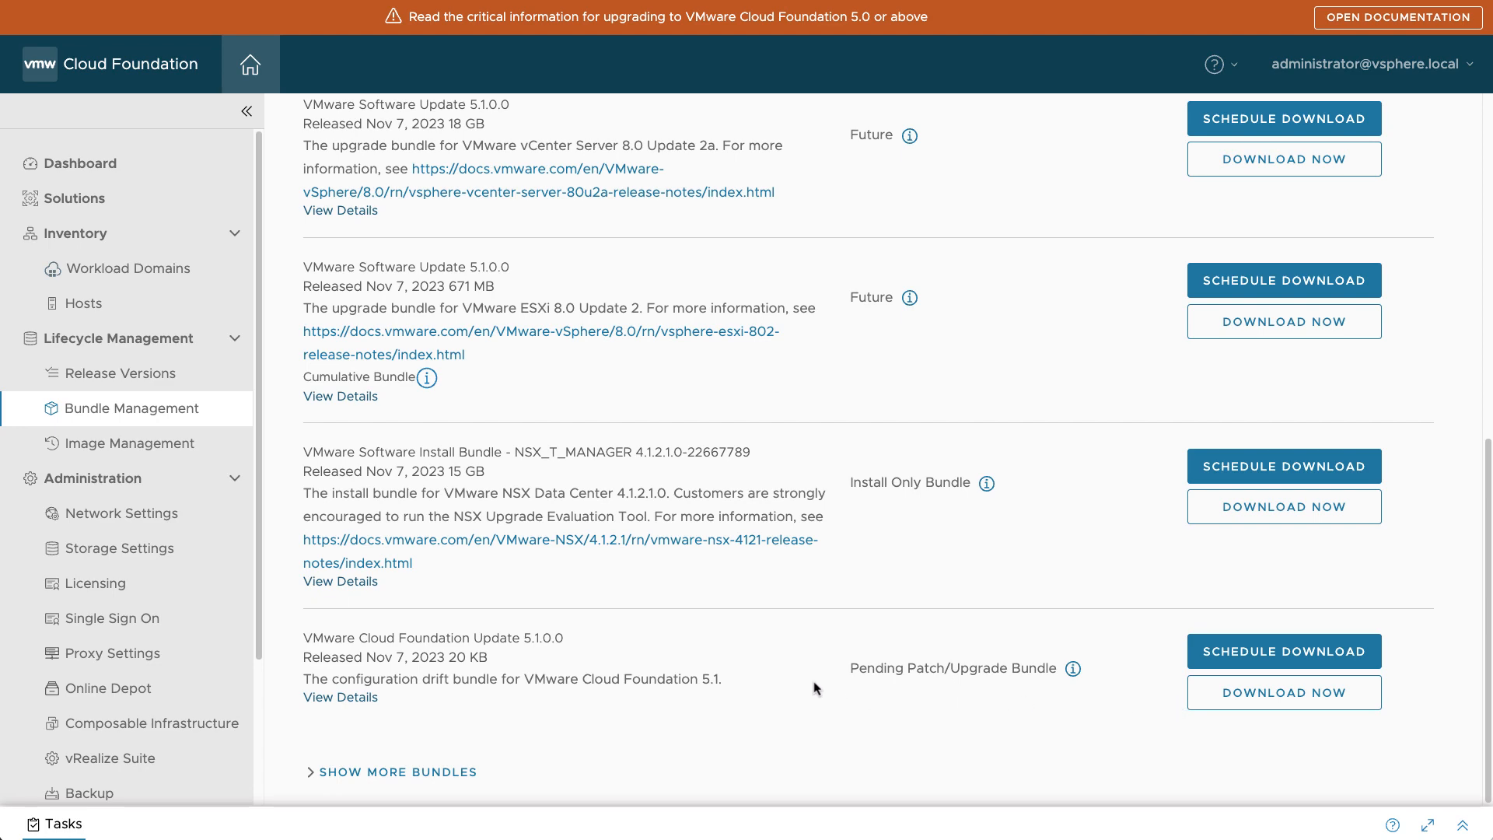
mouse_move(717, 593)
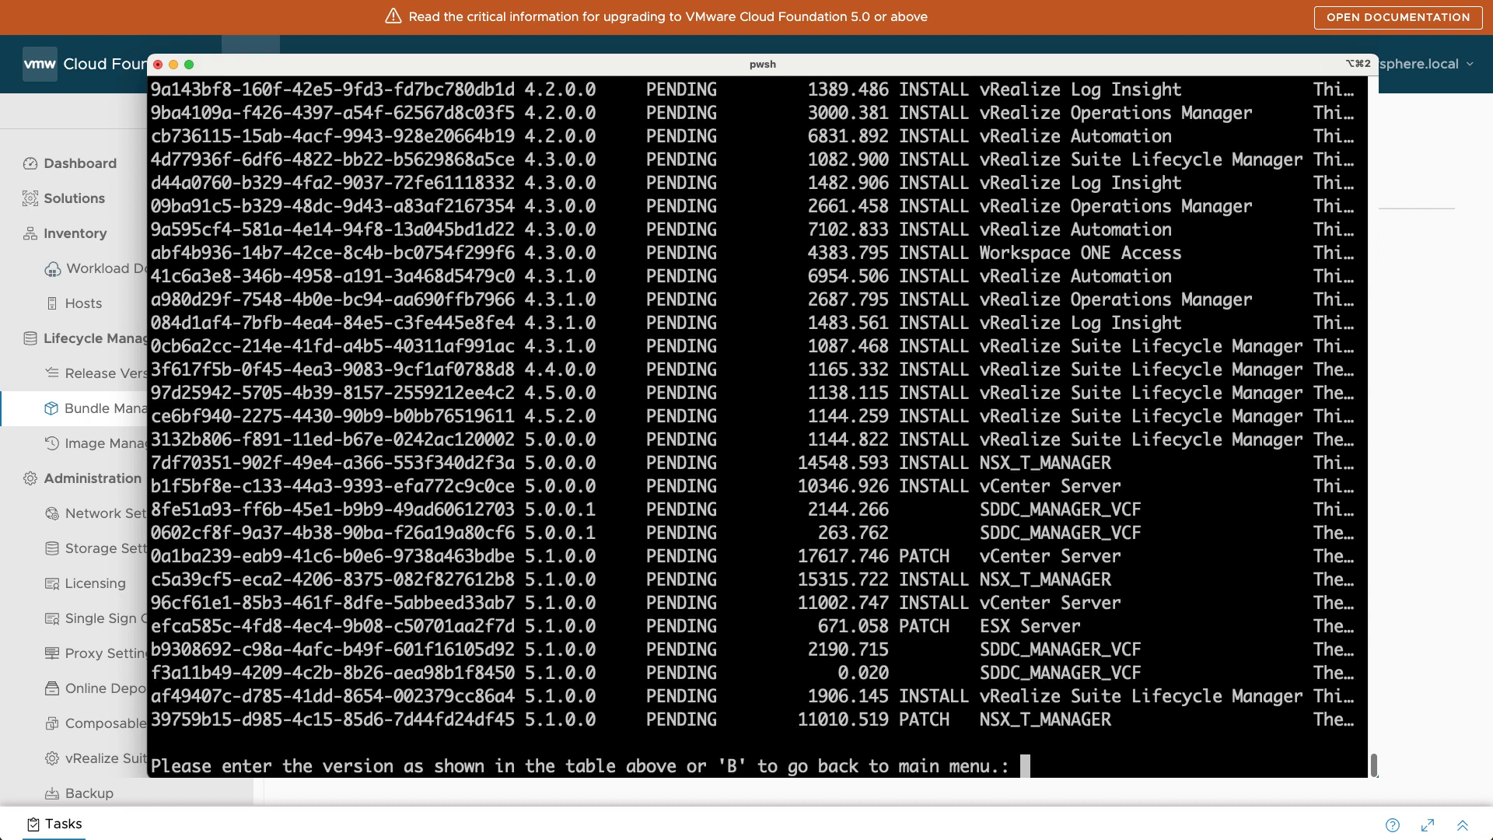
Request all 5.1.0.0 bundle downloads in PowerCLI, then open mgmt-domain from Release Versions
type("5.1.0.0")
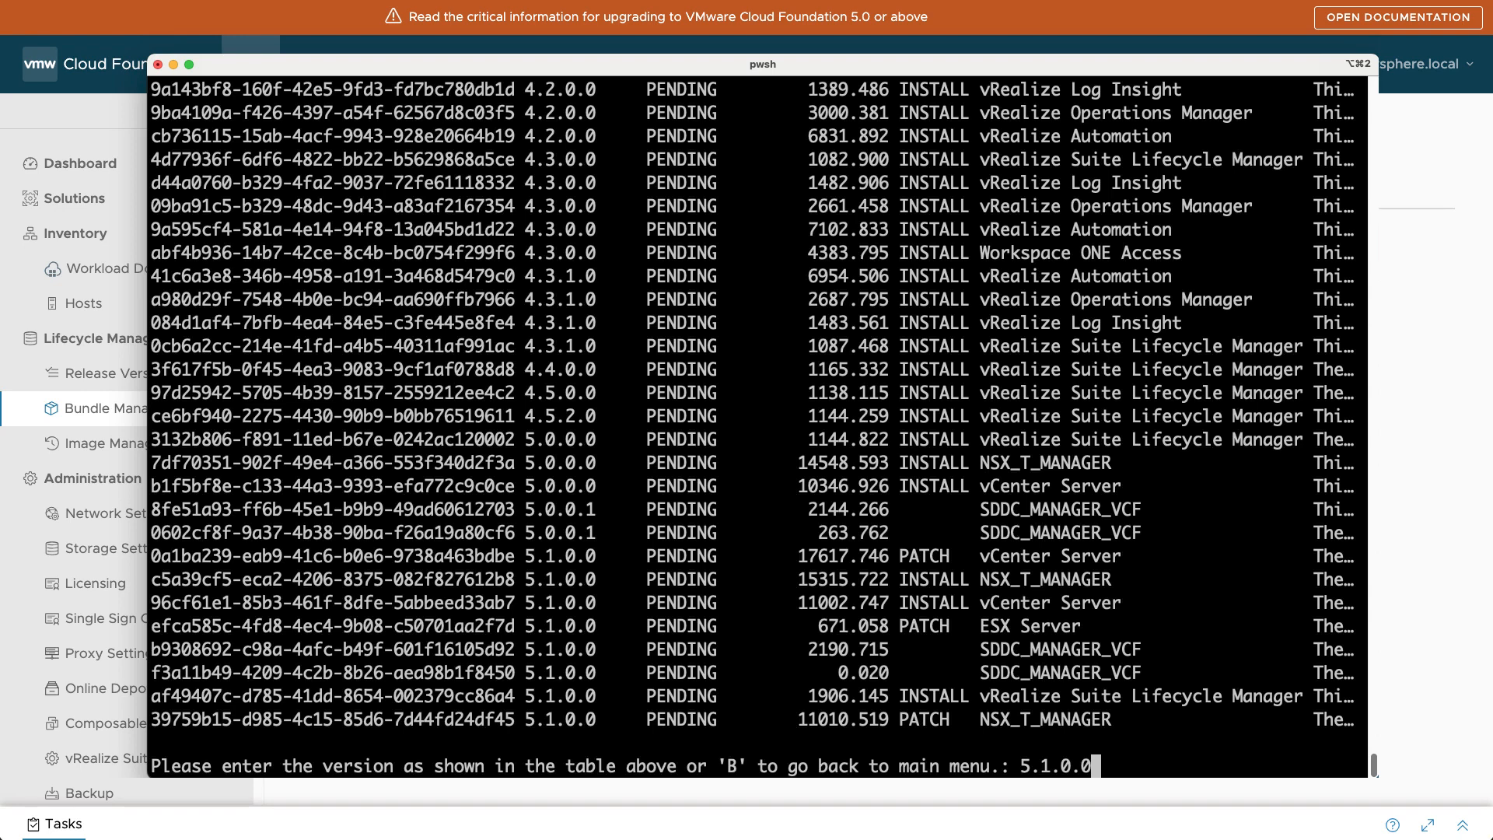
key("enter")
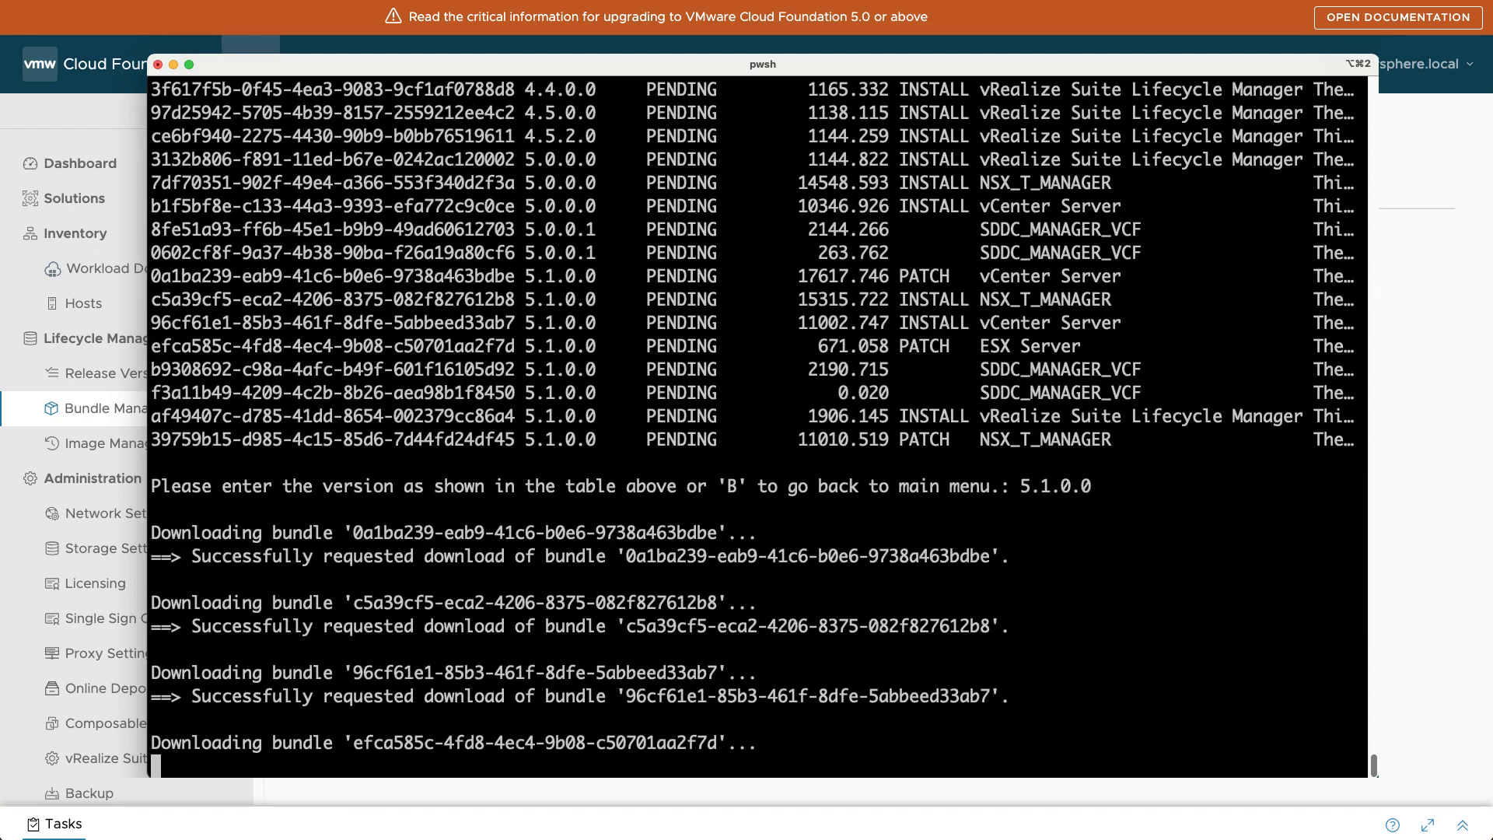
left_click(118, 372)
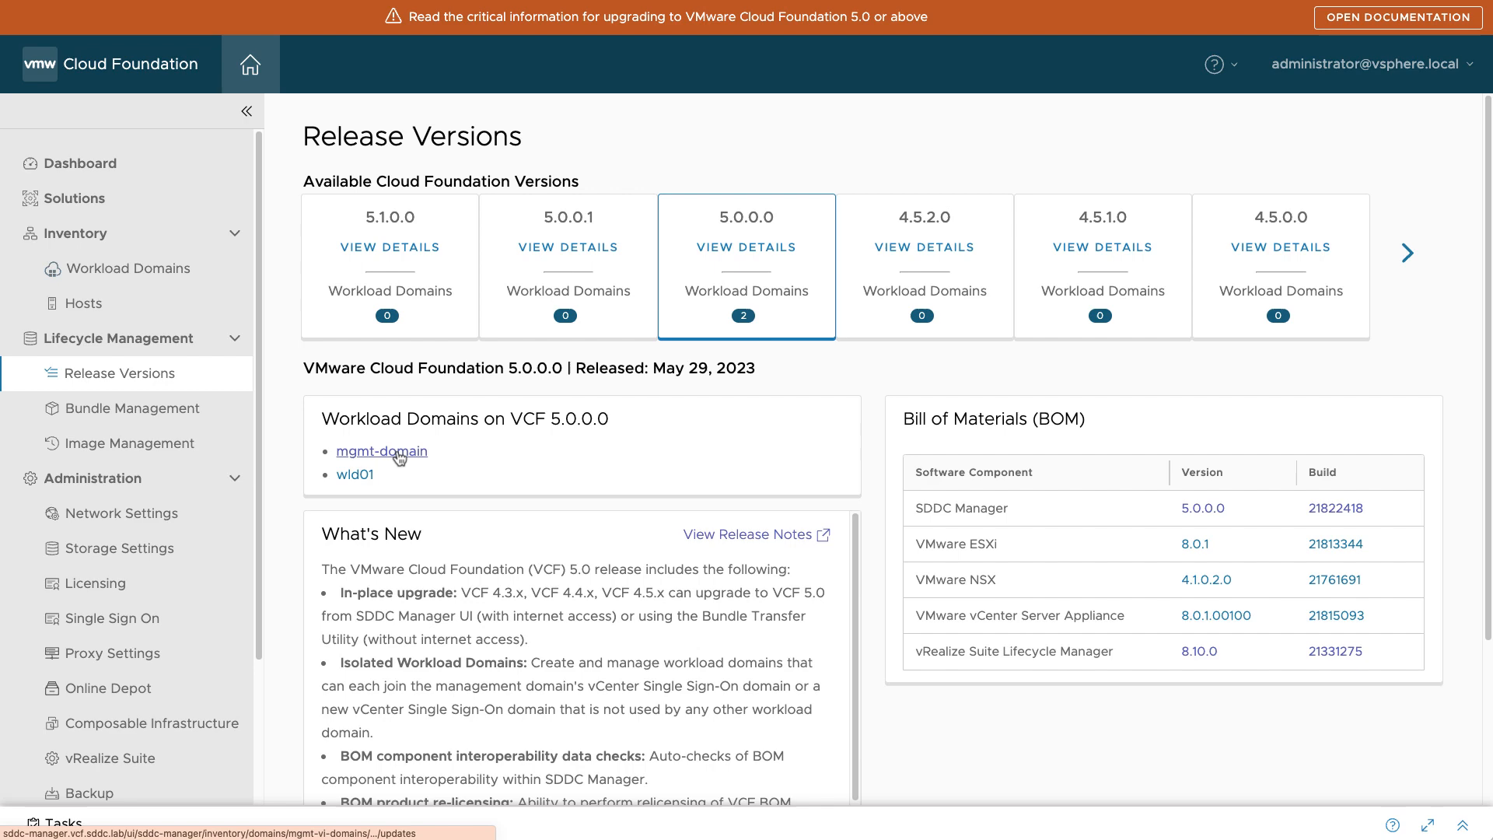
left_click(381, 451)
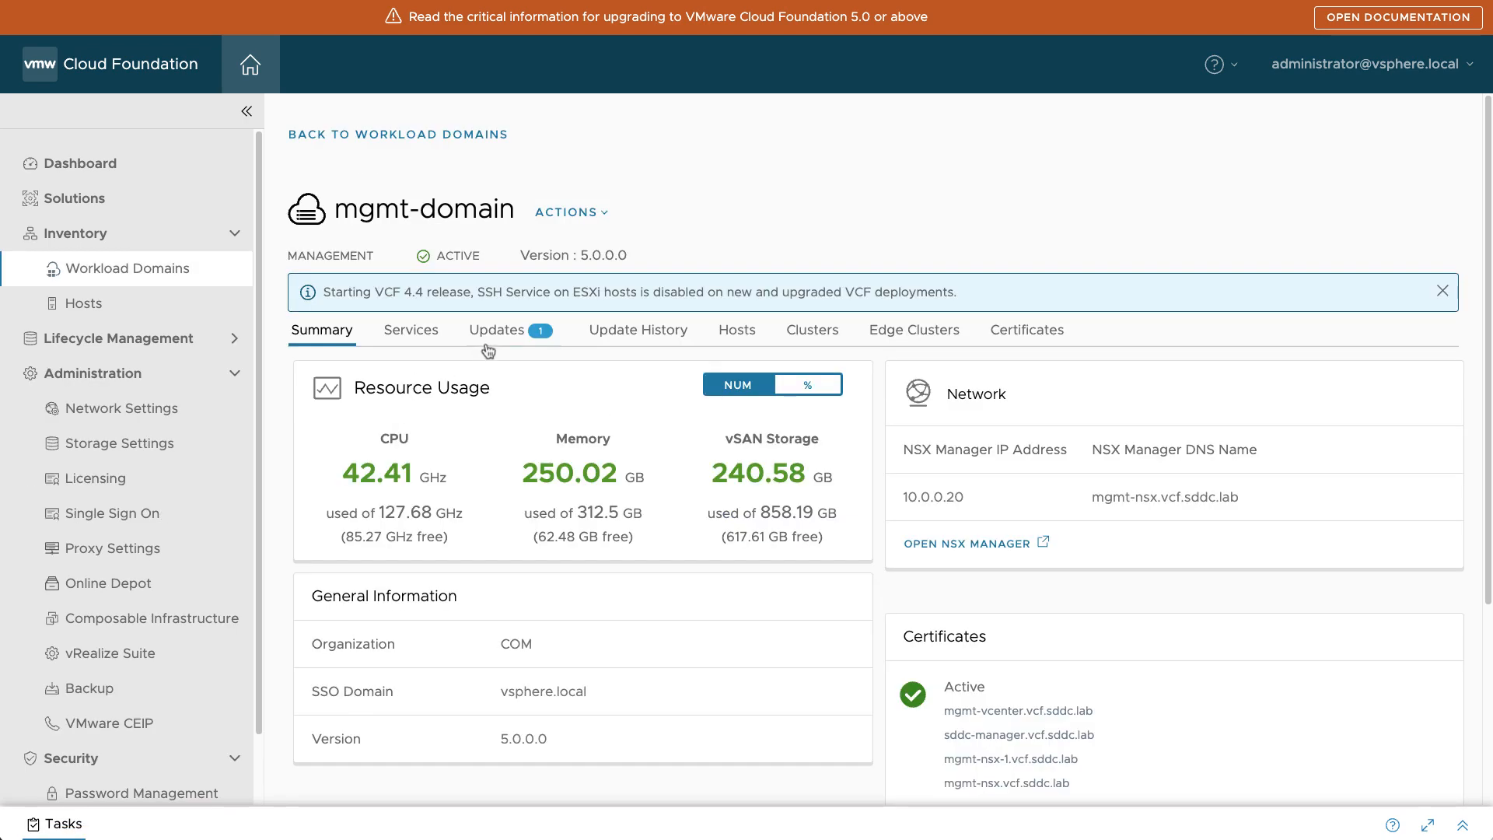
Start the Cloud Foundation Update 5.1.0.0 download from mgmt-domain's Available Updates
left_click(497, 329)
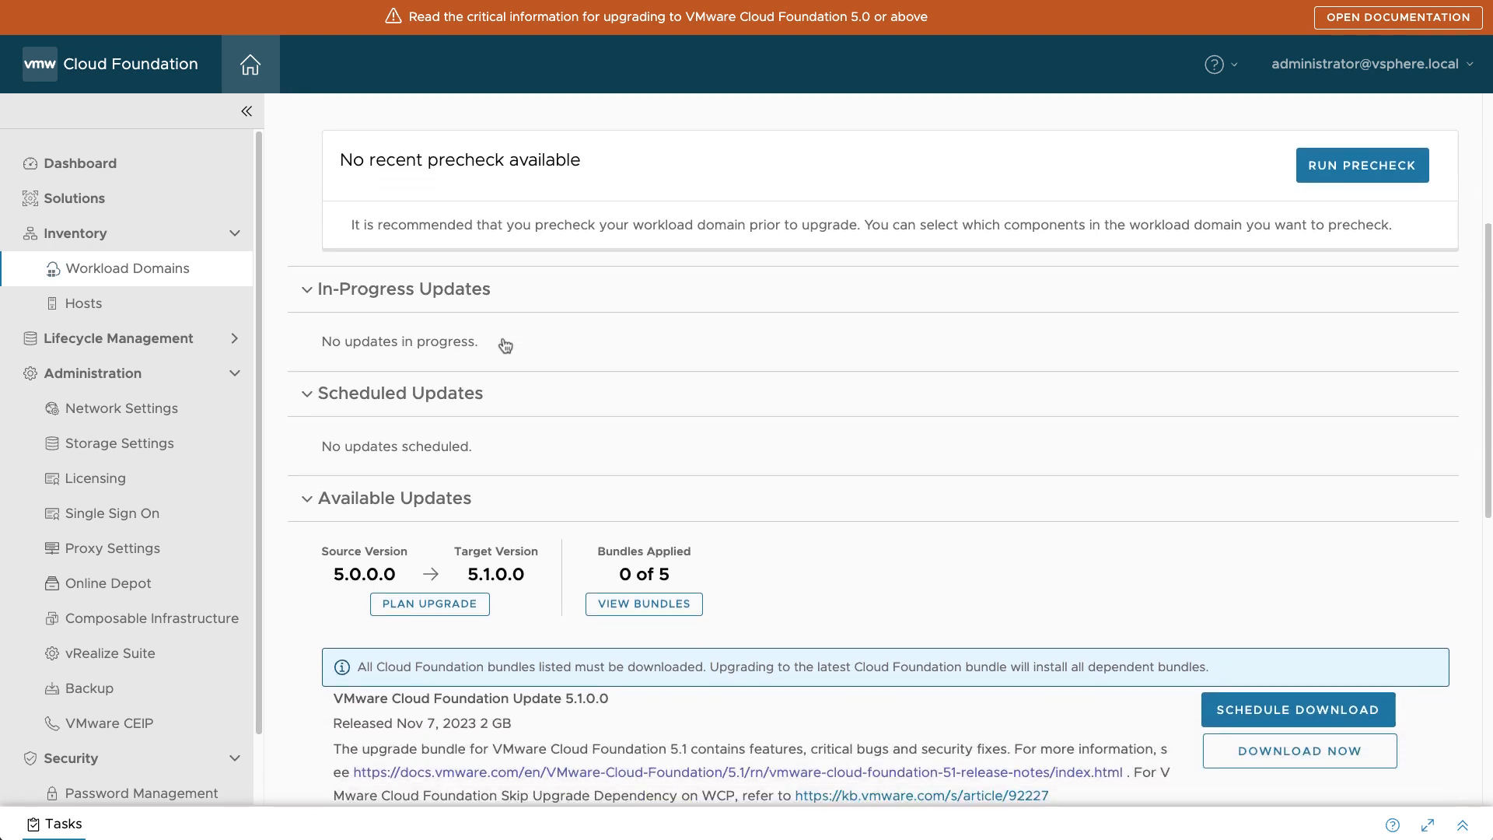
scroll("down", 3)
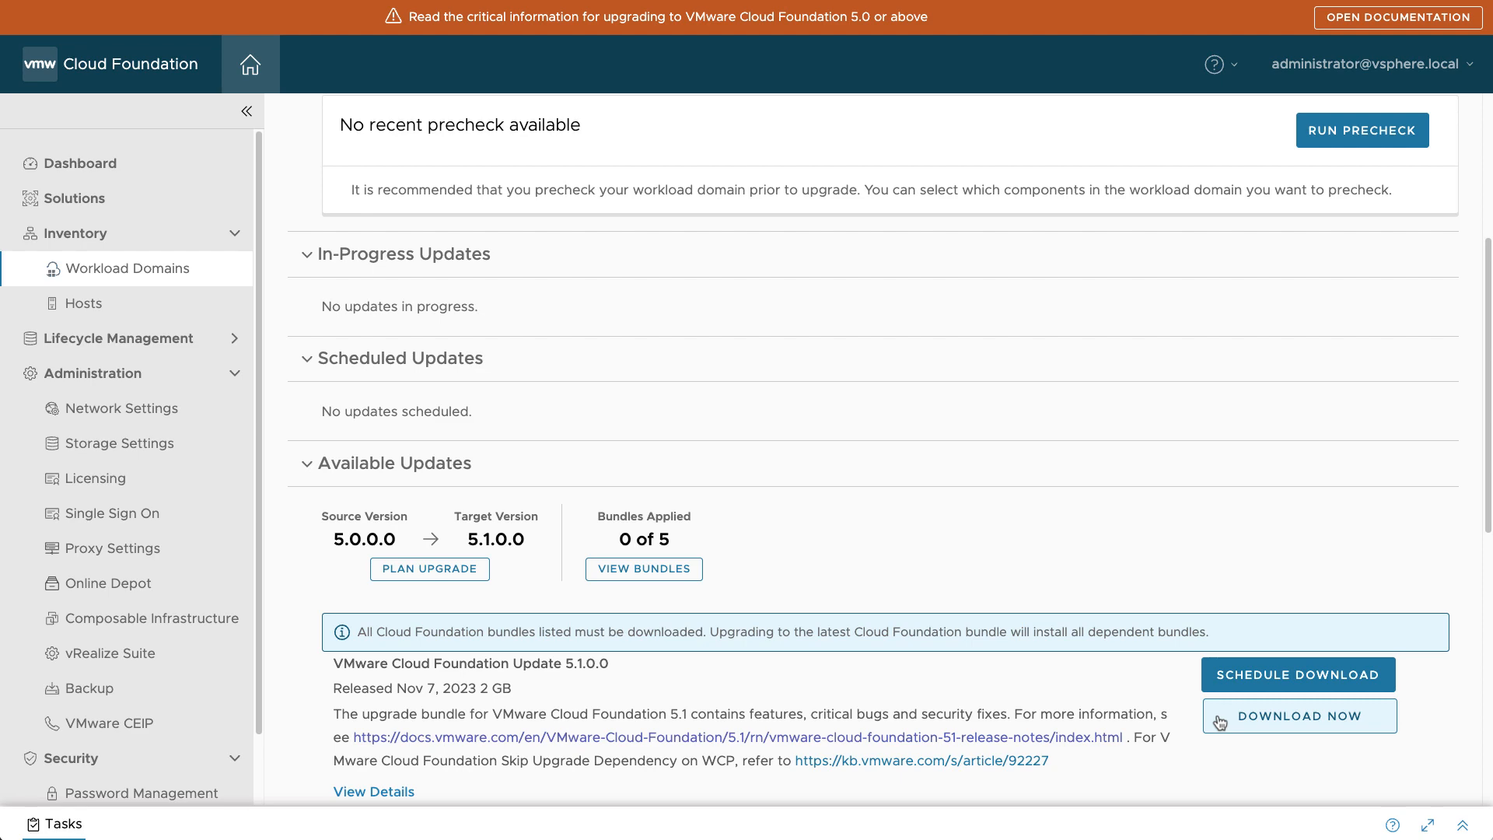
left_click(1298, 716)
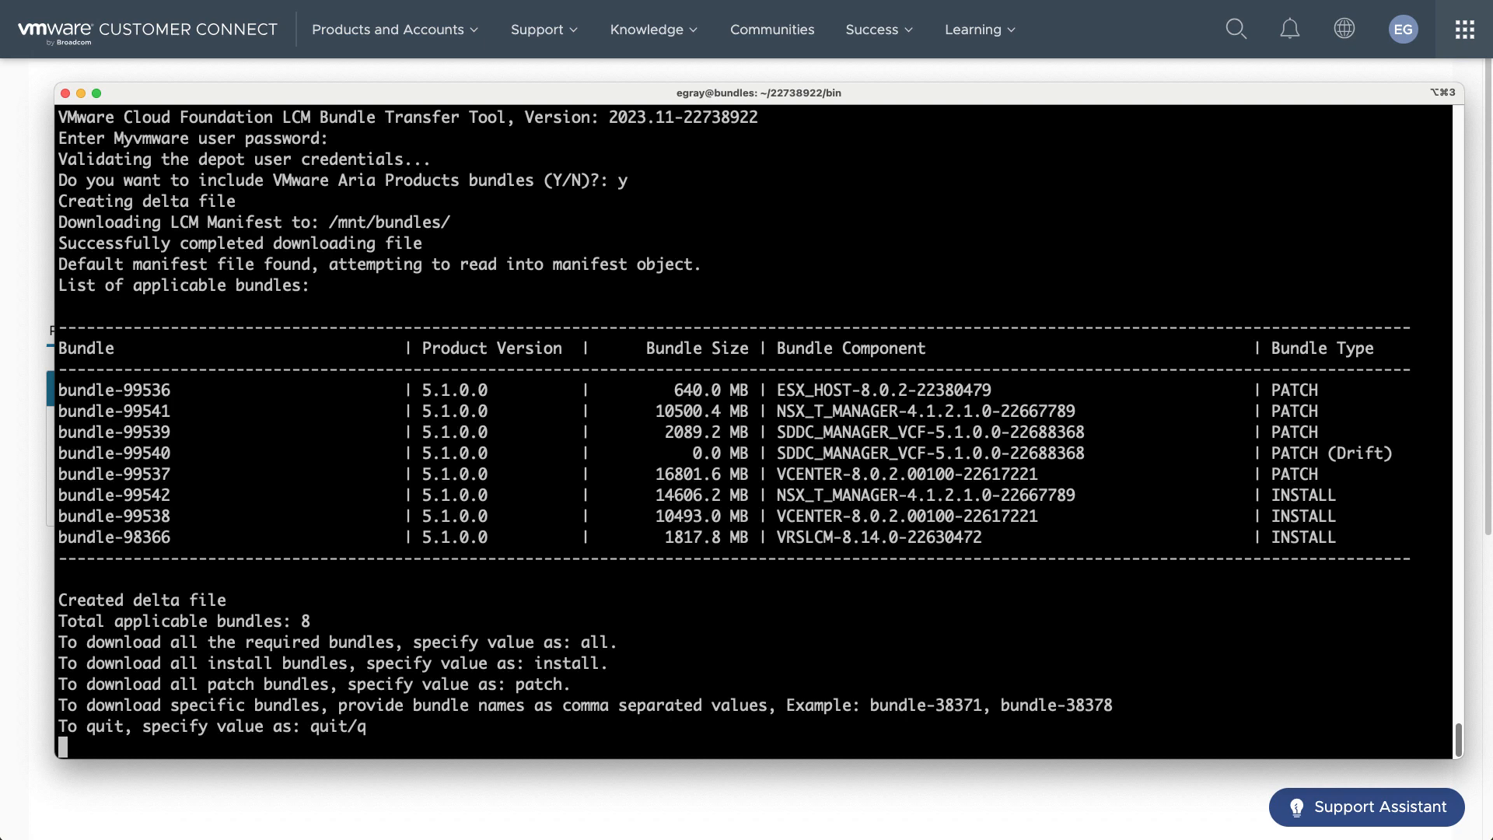
Enter 'all' at the Bundle Transfer Tool prompt to download all eight 5.1.0.0 bundles
type("all")
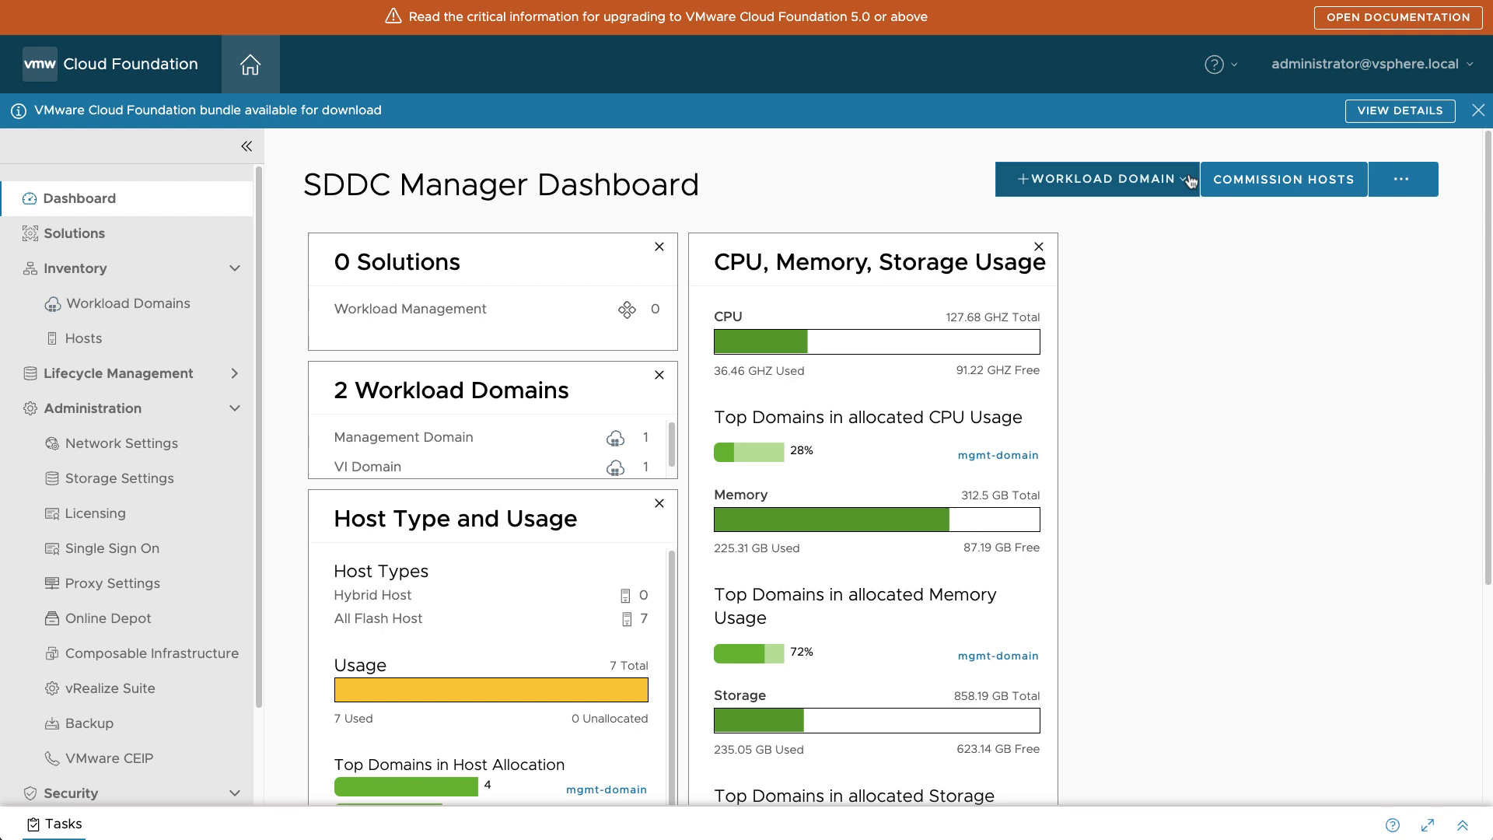
mouse_move(1400, 111)
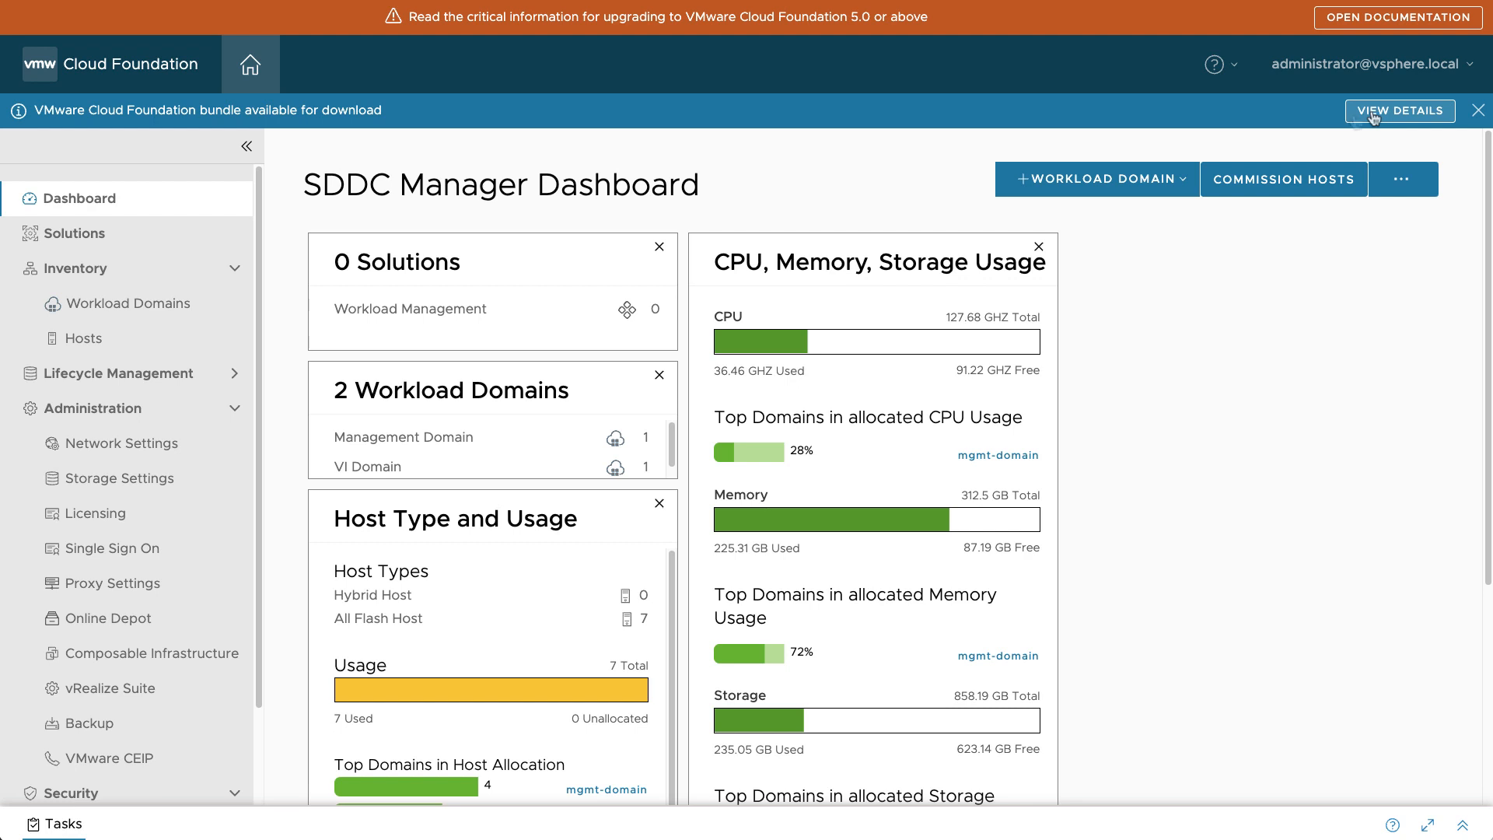
Follow the banner's View Details link to see Cloud Foundation Update 5.1.0.0 Available
left_click(1398, 111)
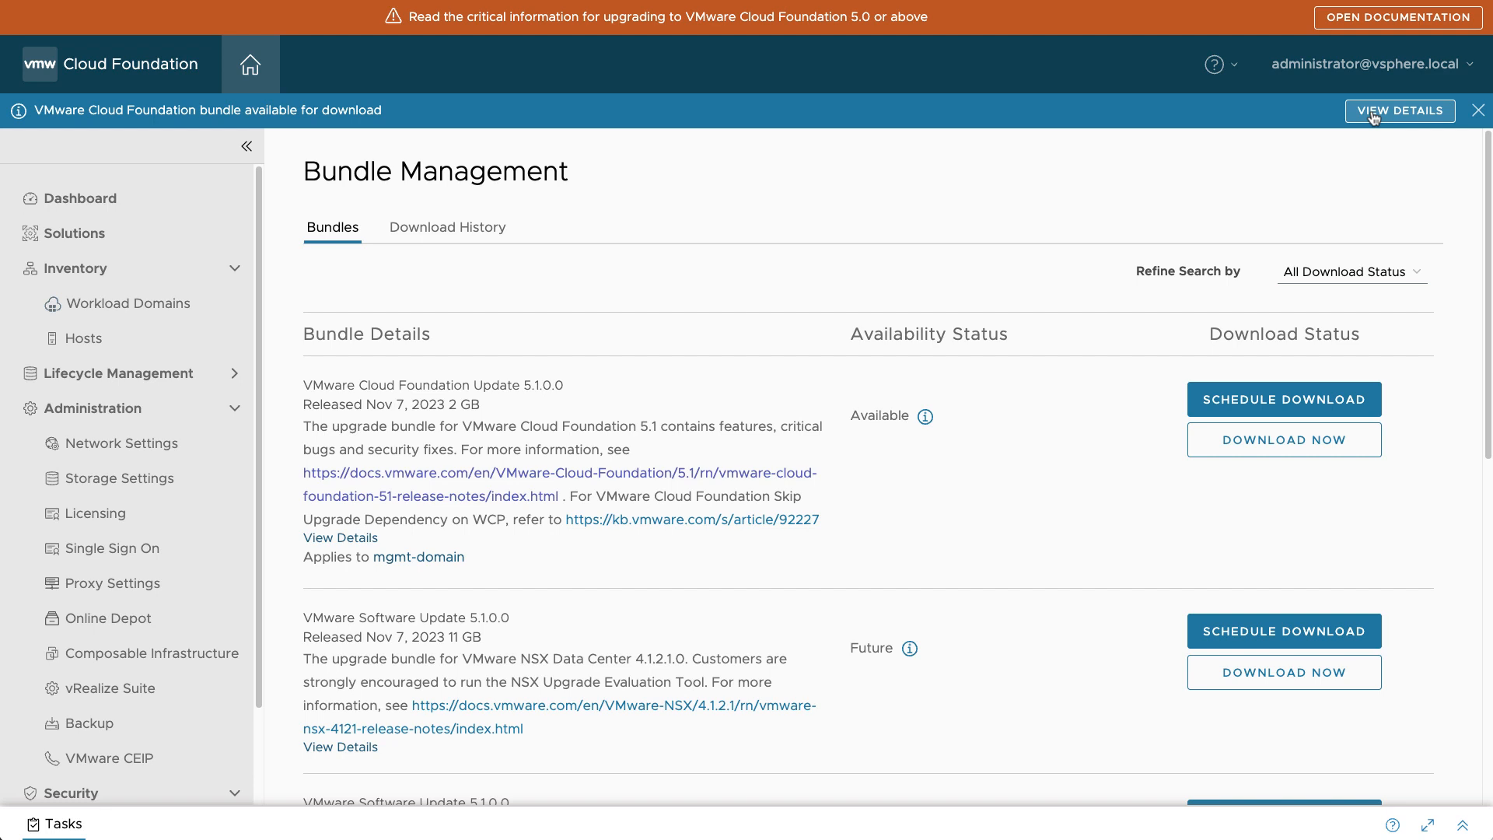
mouse_move(1054, 451)
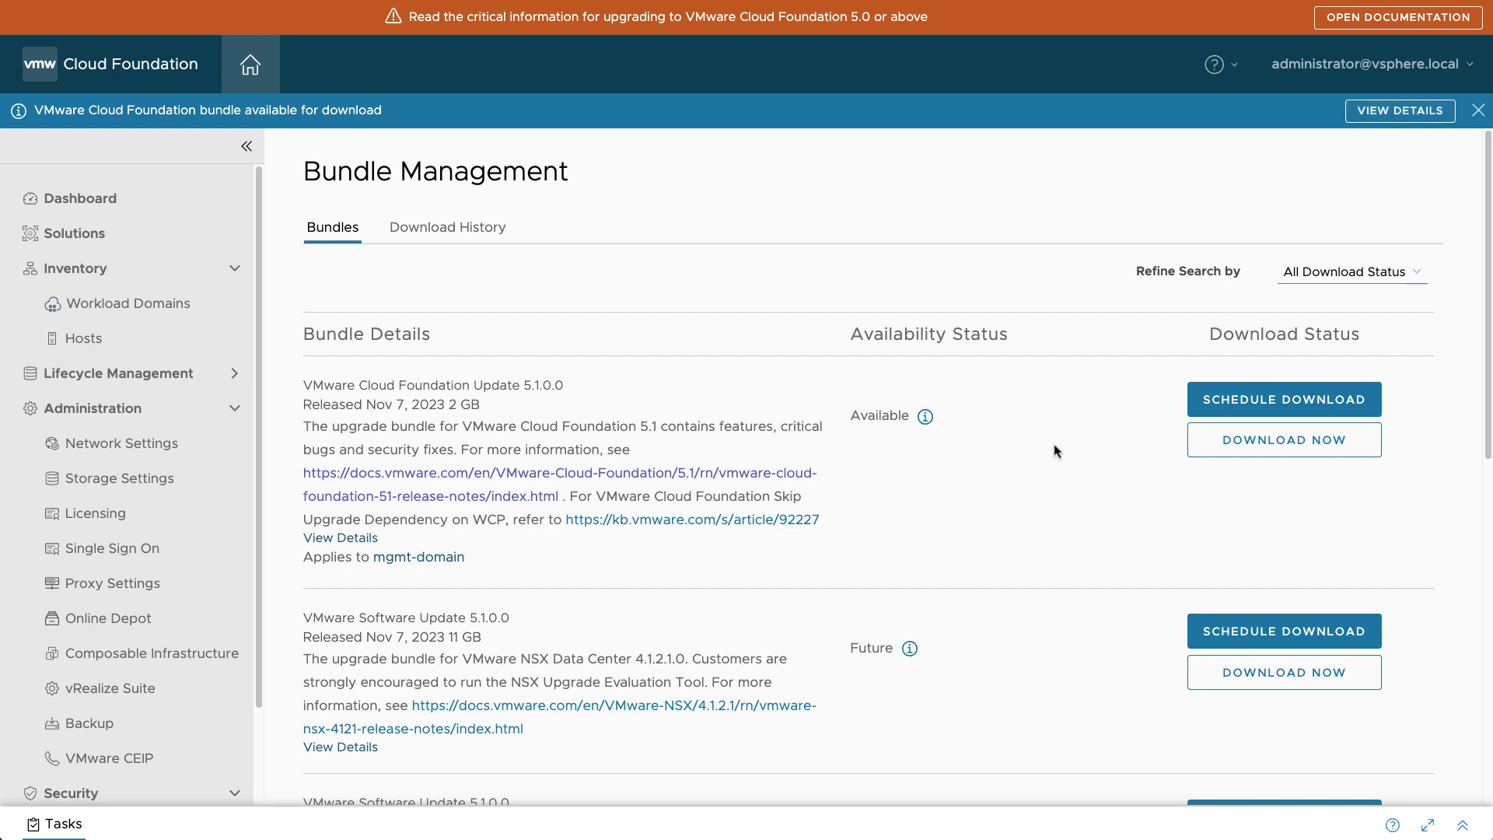